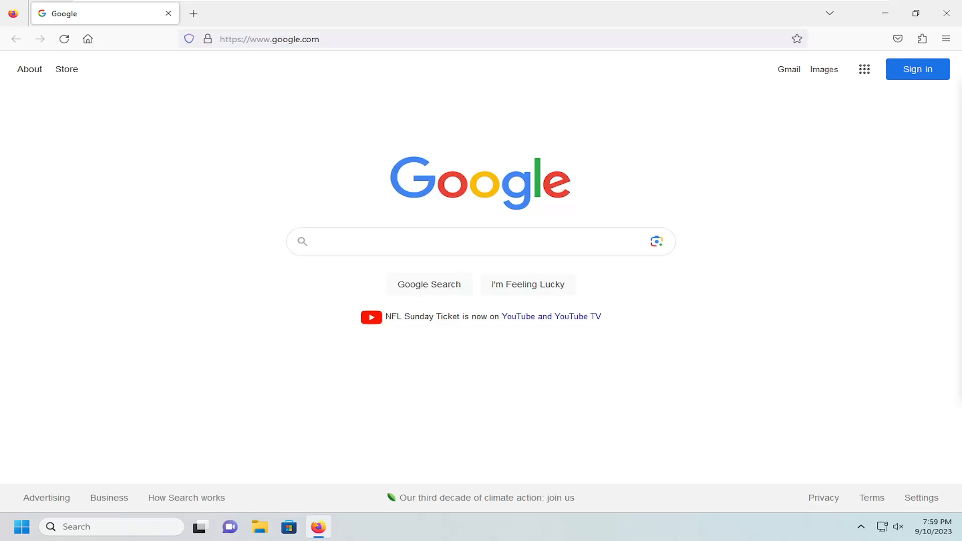
pyautogui.moveTo(744, 238)
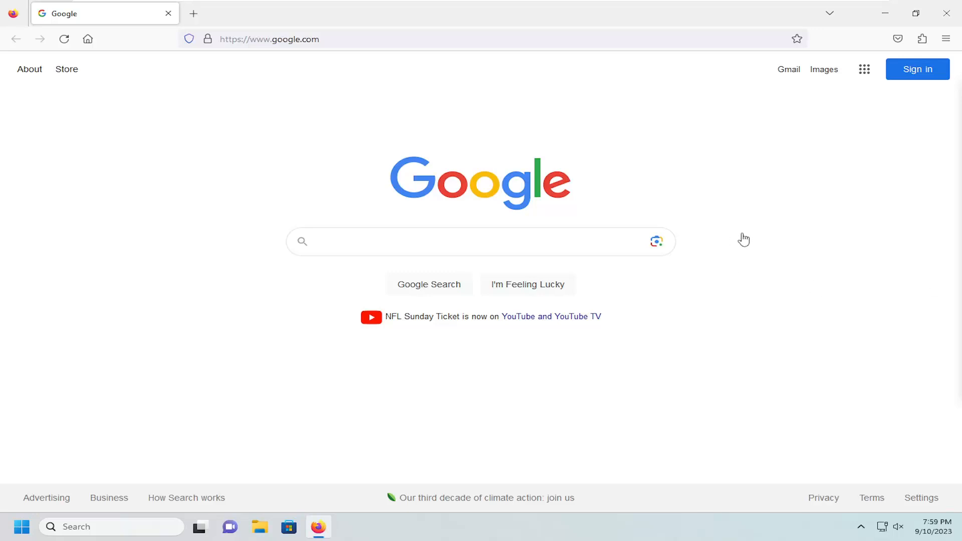
pyautogui.moveTo(762, 158)
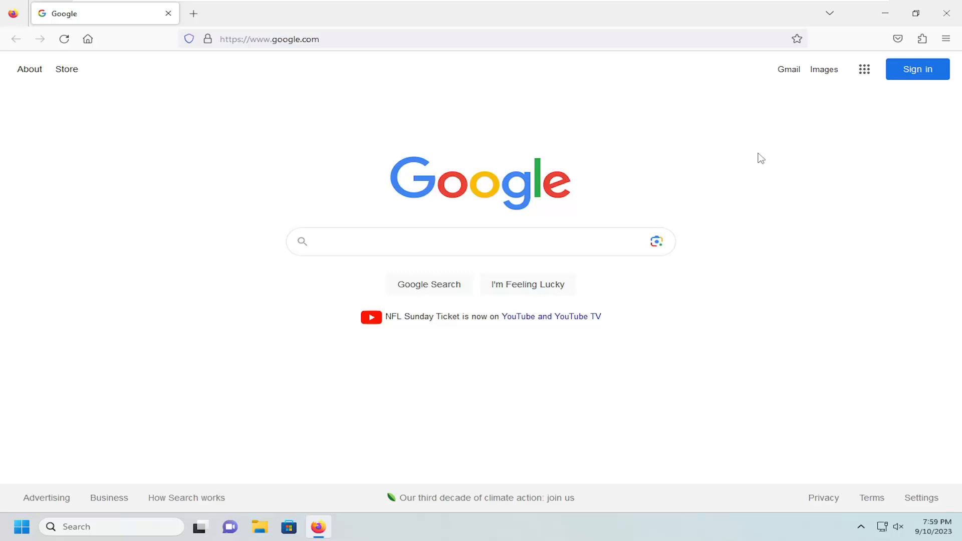
# Open Firefox's main application menu from the toolbar's hamburger button.
pyautogui.click(947, 38)
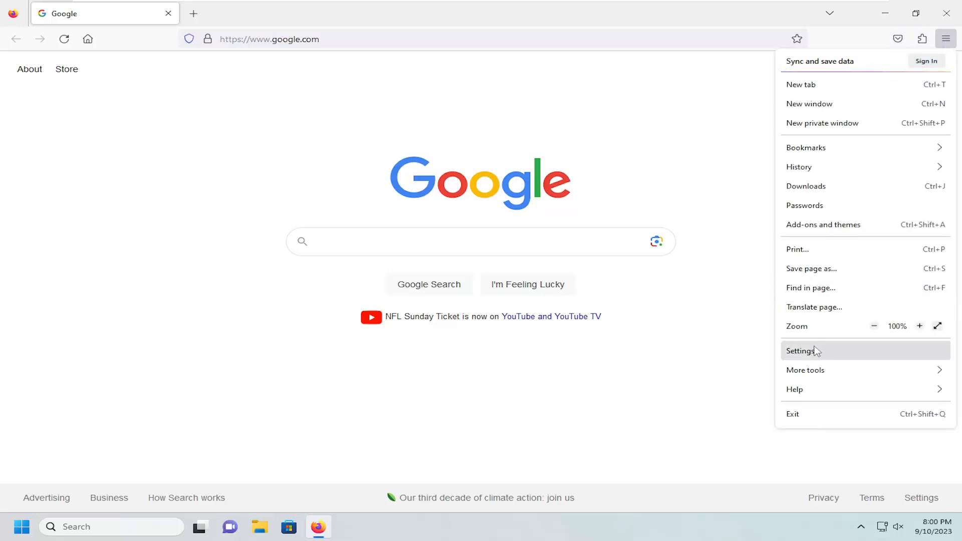
# Open Settings, go to Privacy & Security, and scroll to the Permissions section.
pyautogui.click(802, 351)
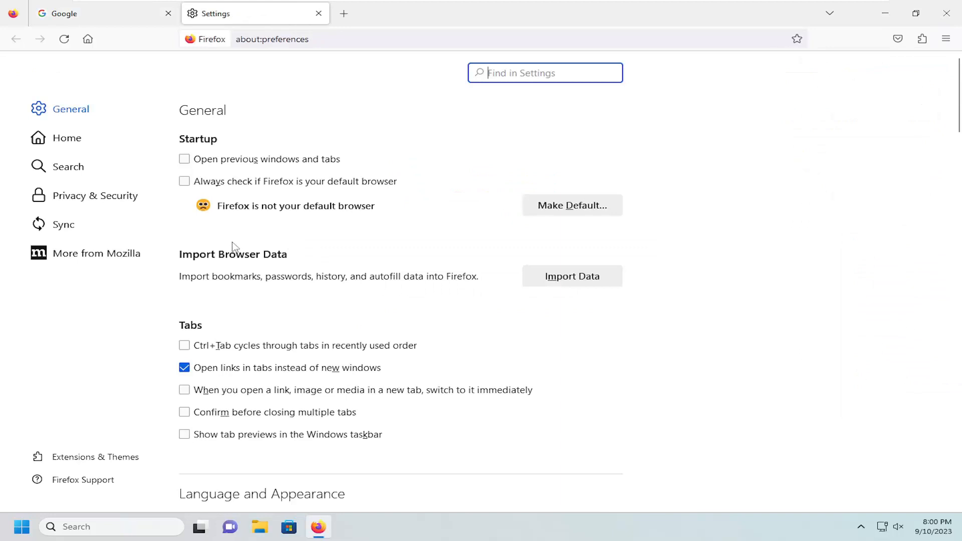
pyautogui.moveTo(82, 195)
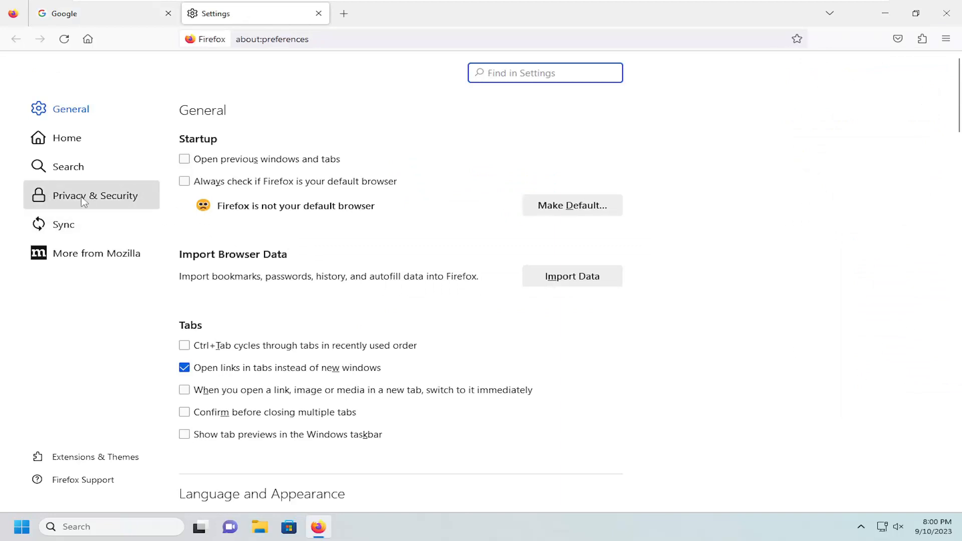
pyautogui.click(95, 195)
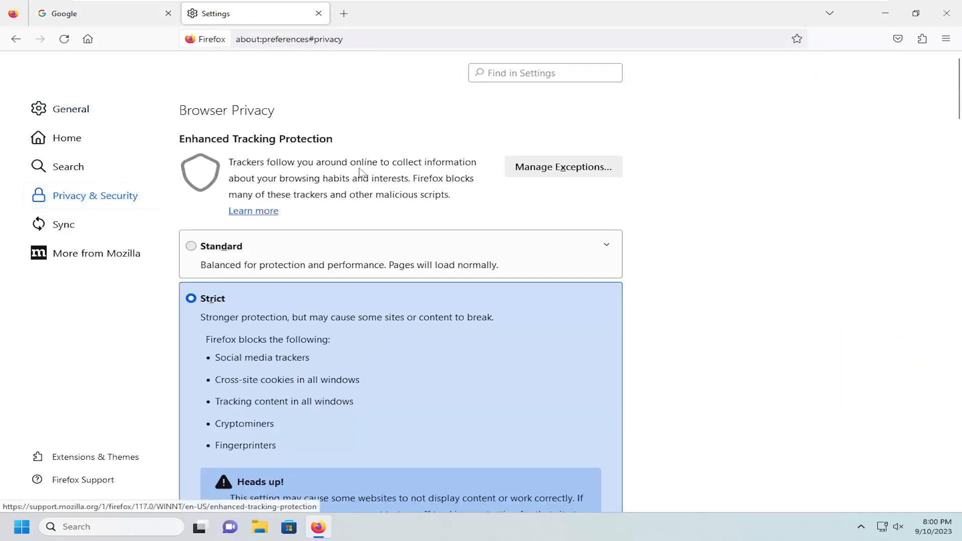
pyautogui.scroll(-3)
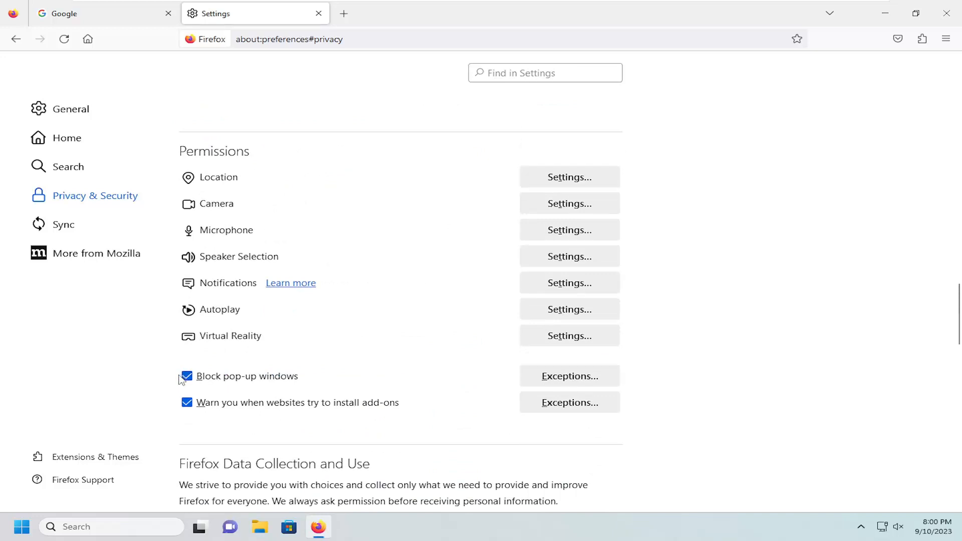
pyautogui.moveTo(353, 364)
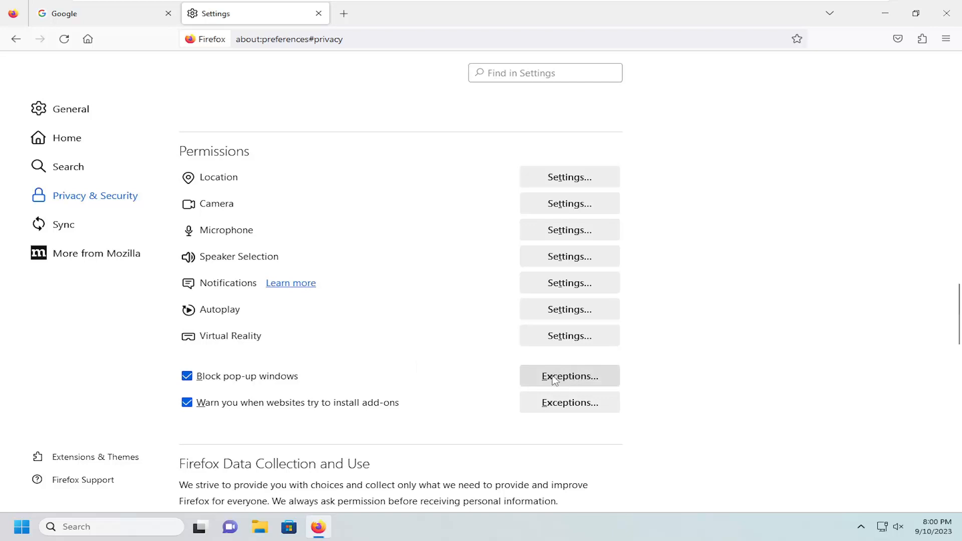
pyautogui.click(568, 376)
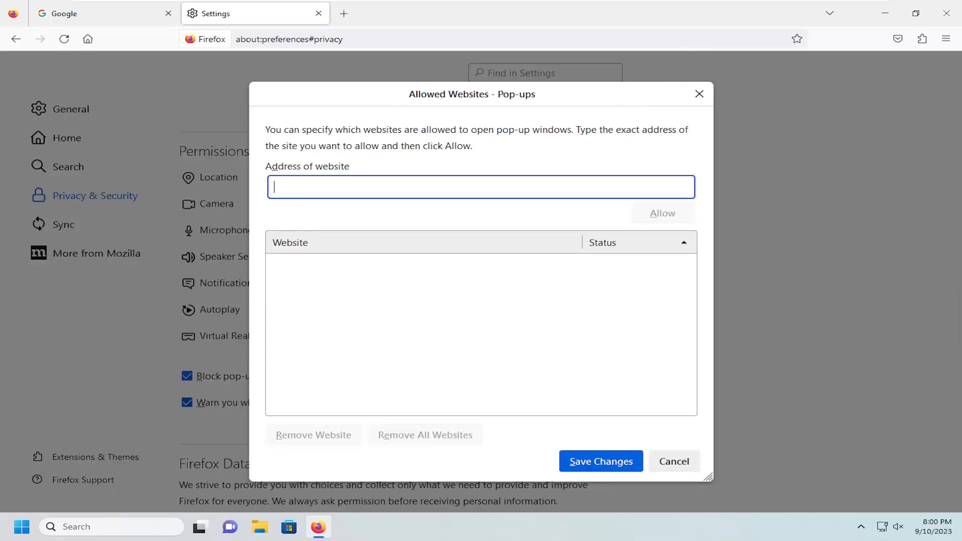
pyautogui.write('google.c')
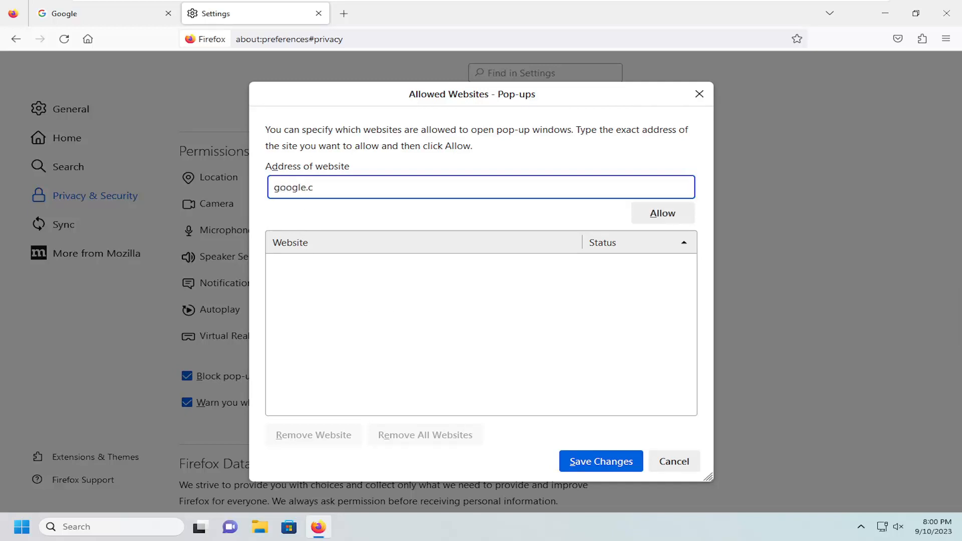
pyautogui.click(662, 213)
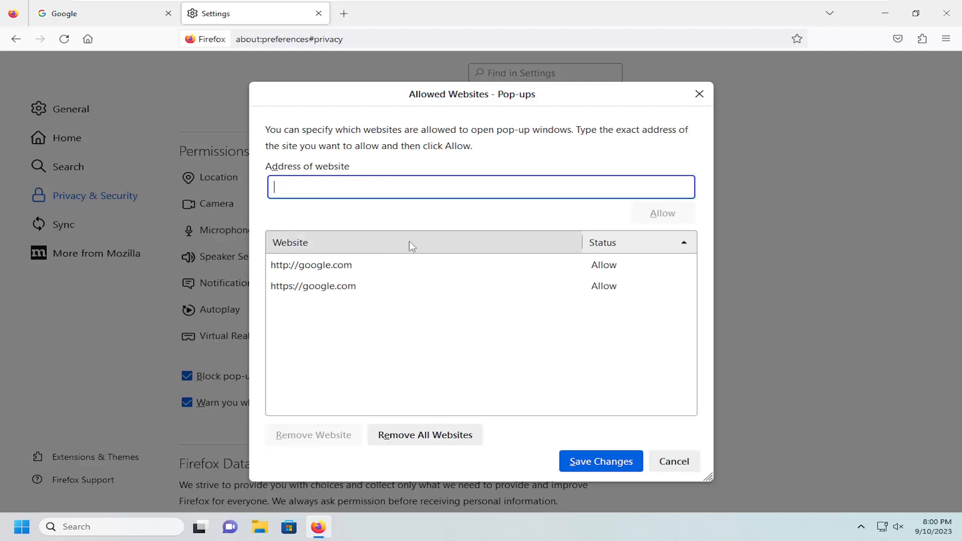
pyautogui.click(311, 265)
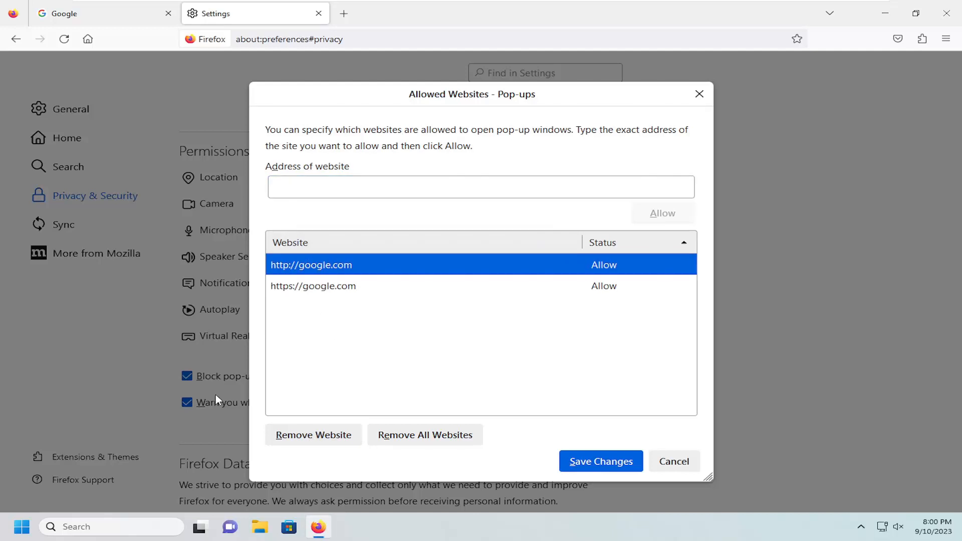
pyautogui.moveTo(204, 383)
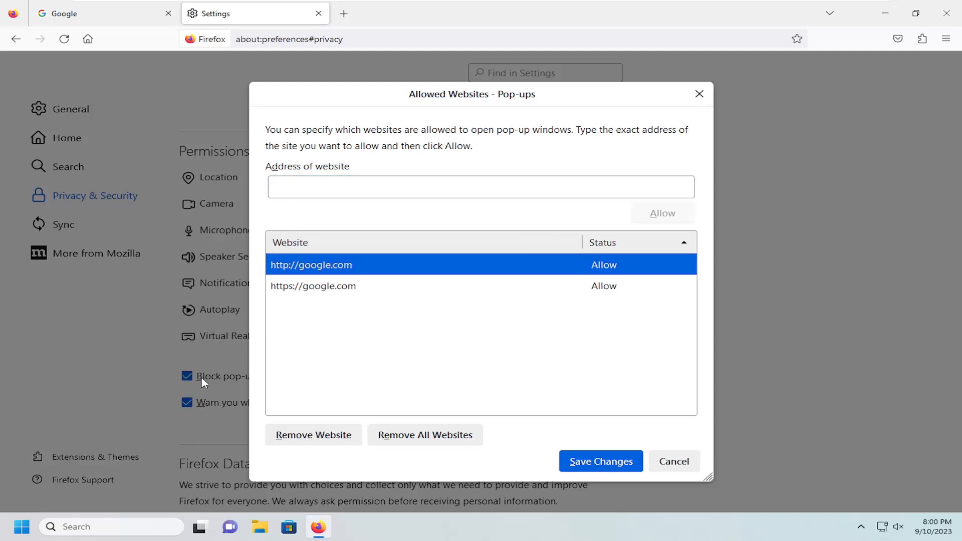
pyautogui.moveTo(310, 286)
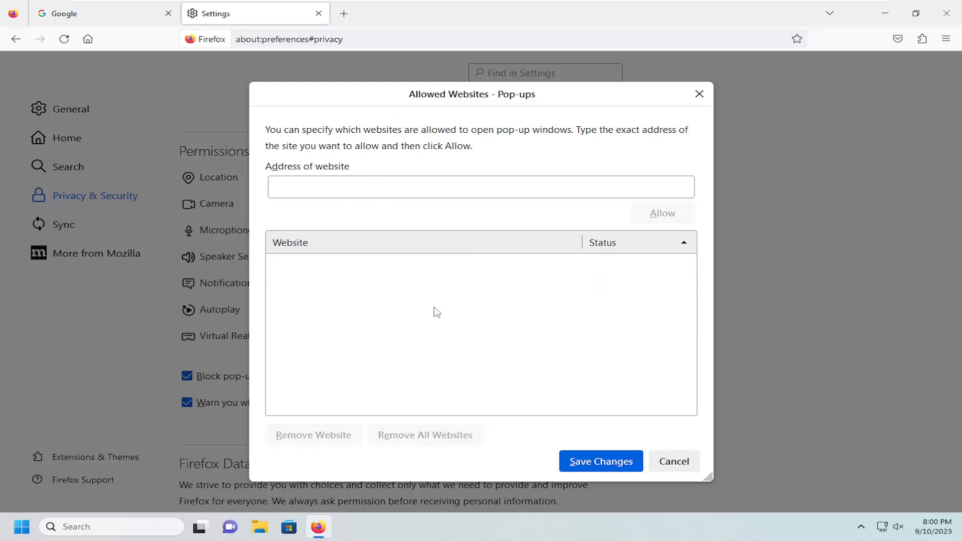
# Save the emptied pop-up exceptions list and close the Settings tab.
pyautogui.click(674, 461)
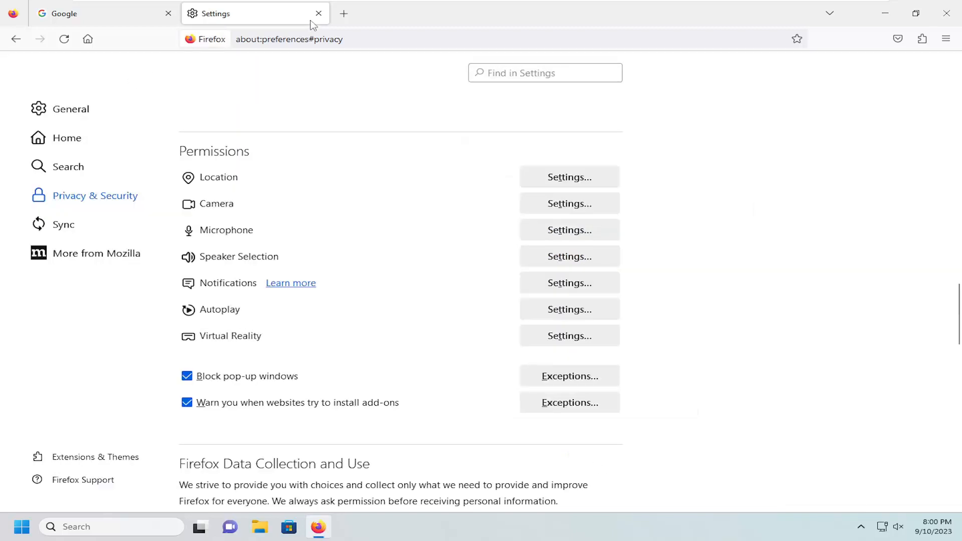
pyautogui.click(318, 13)
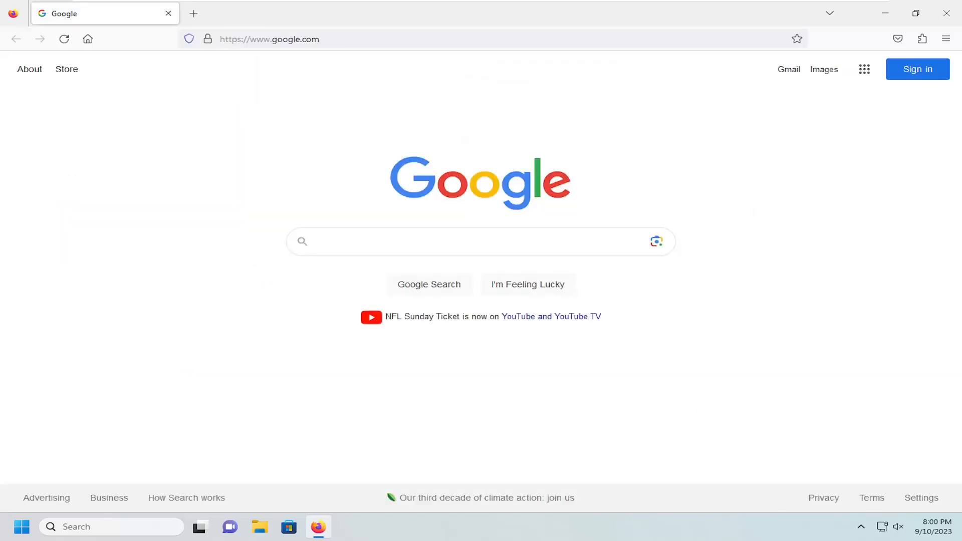